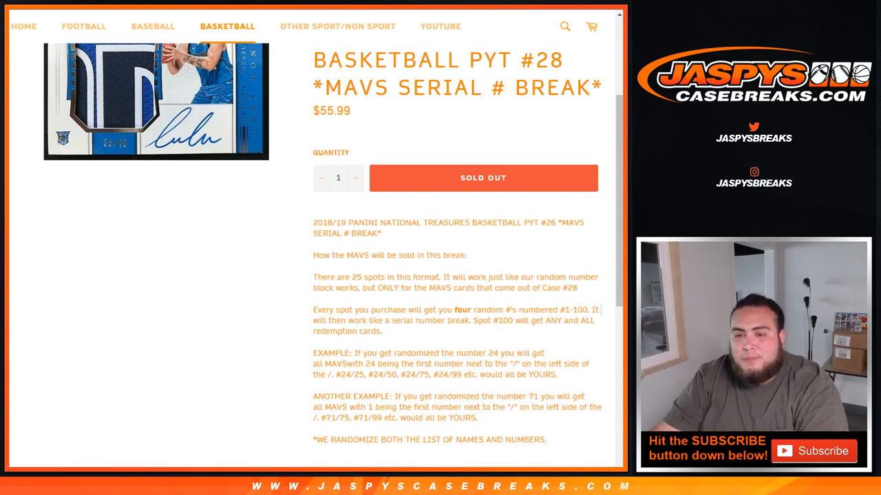
Select the customer names and bring them into RANDOM.ORG's List Randomizer
drag(487, 321, 382, 330)
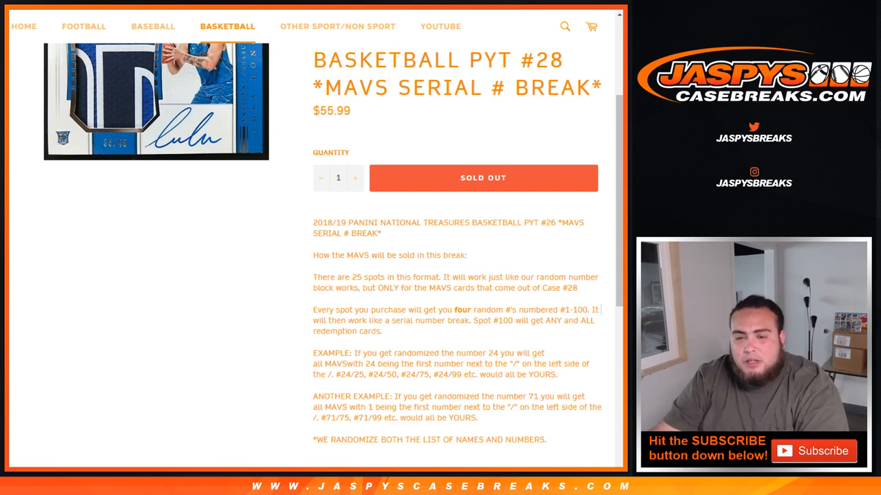
drag(406, 352, 465, 363)
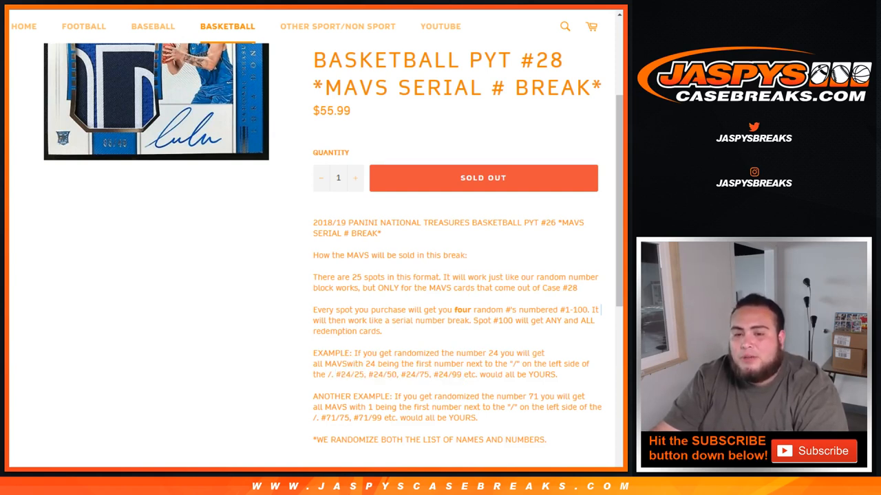
double_click(333, 418)
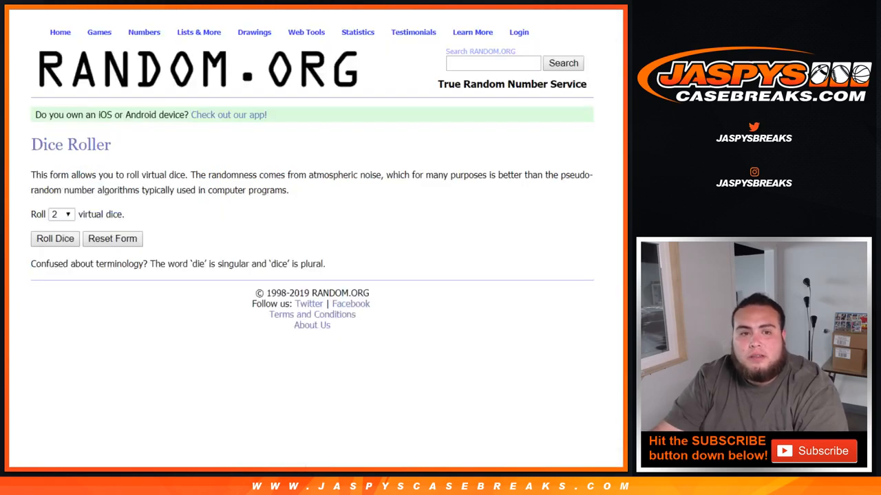
click(55, 239)
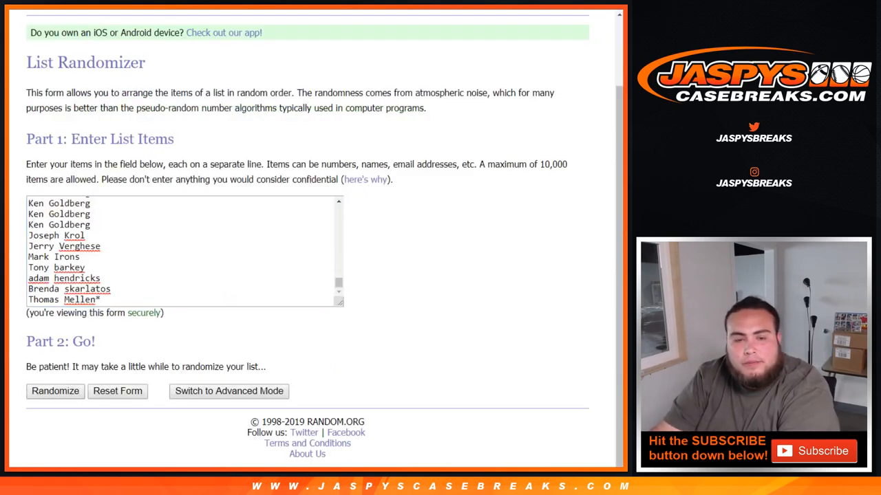
Randomize the pasted name list and reshuffle it until it has been randomized six times
click(55, 391)
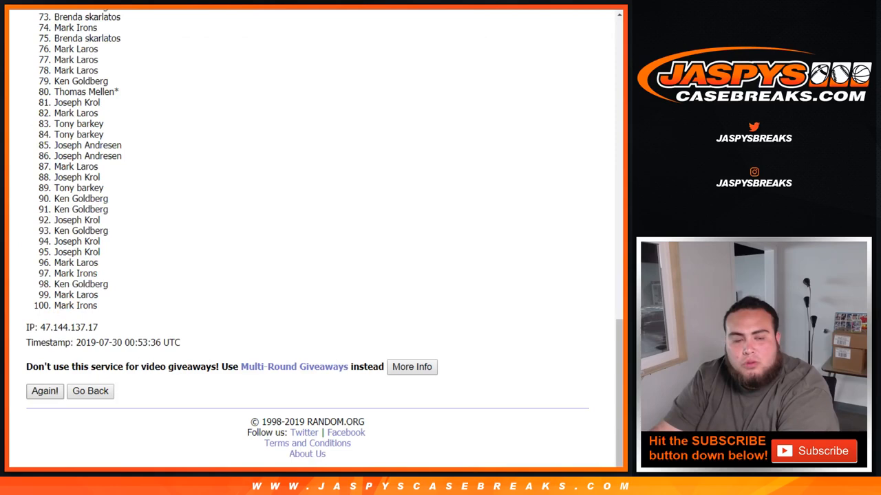
click(44, 391)
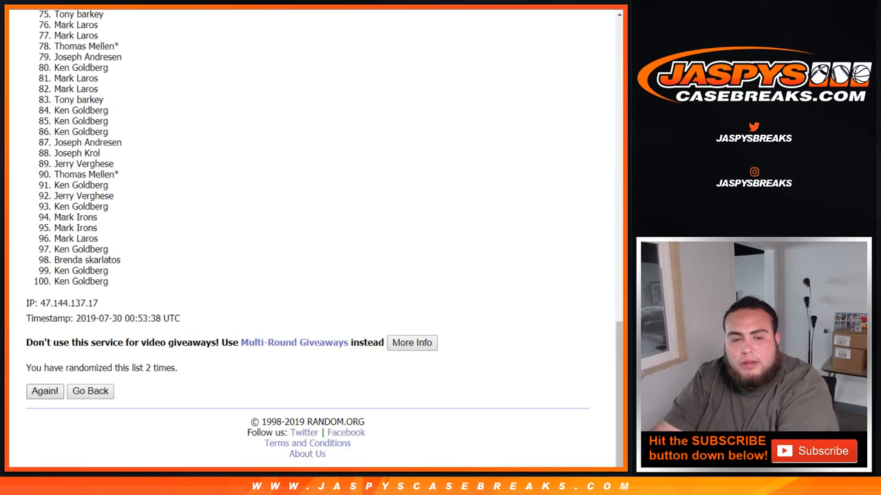
click(45, 391)
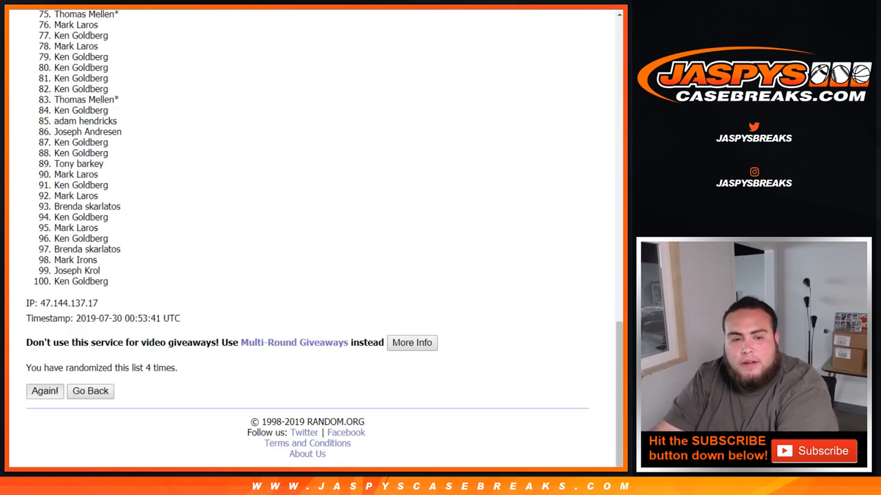
click(44, 391)
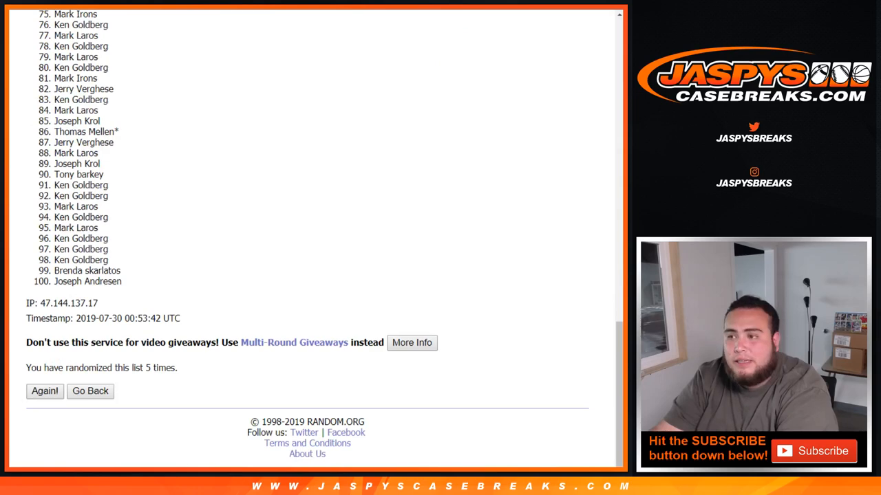
click(44, 390)
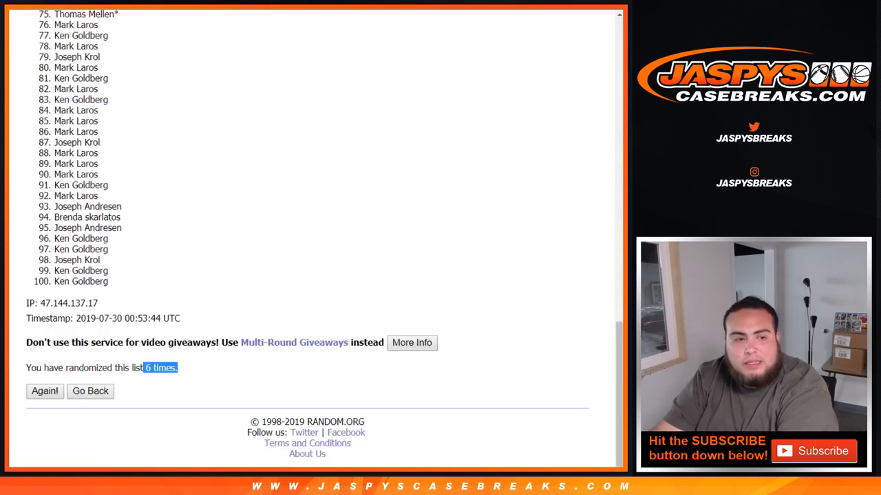
click(44, 391)
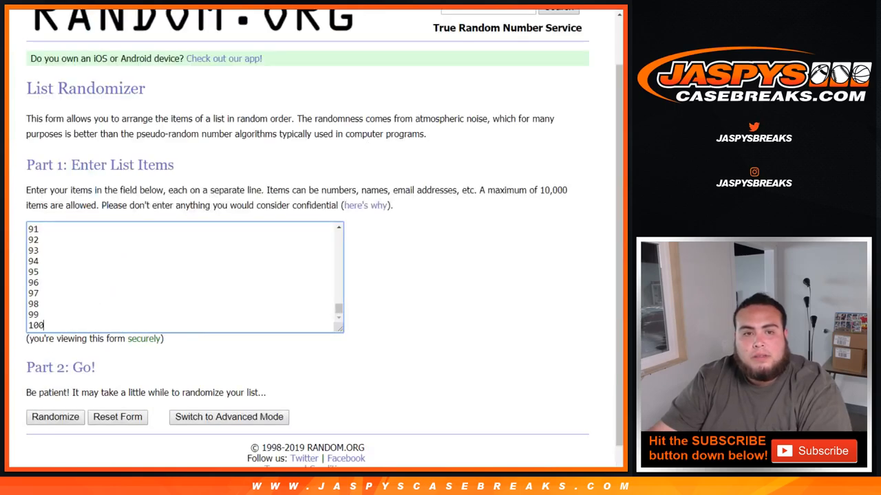
Randomize the numbers 1–100 and reshuffle them until they have been randomized six times
click(56, 417)
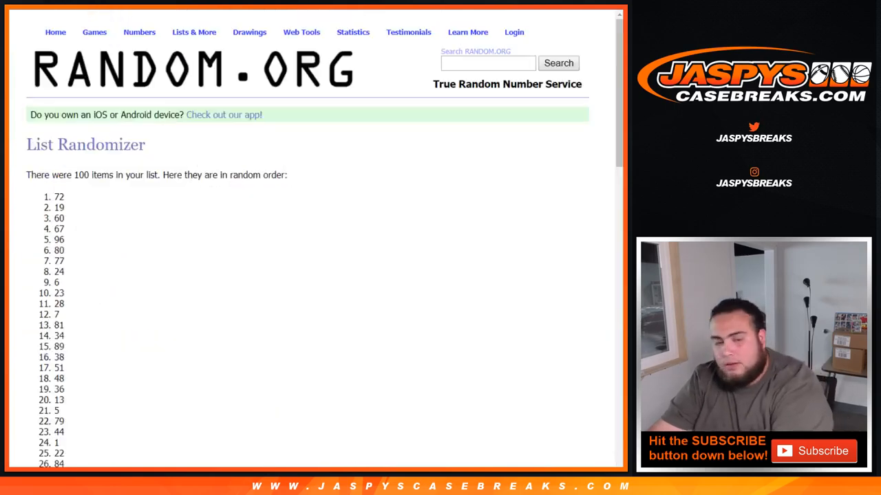
scroll(down, 3)
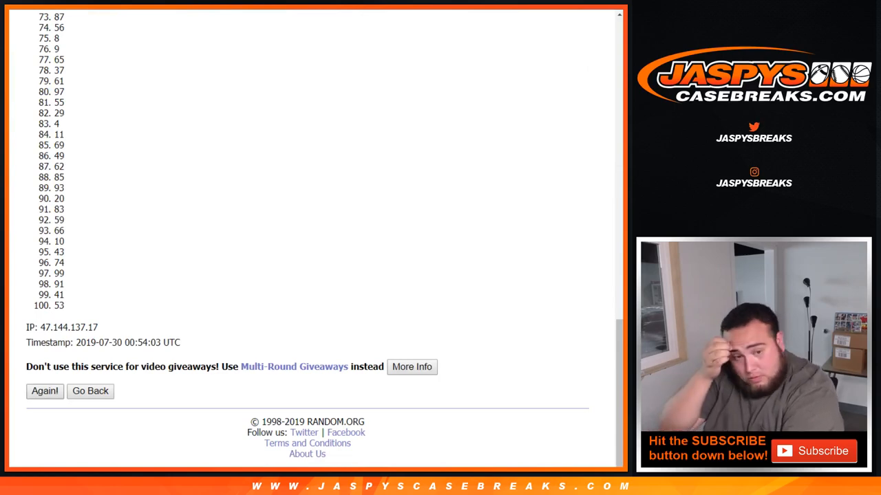
click(44, 391)
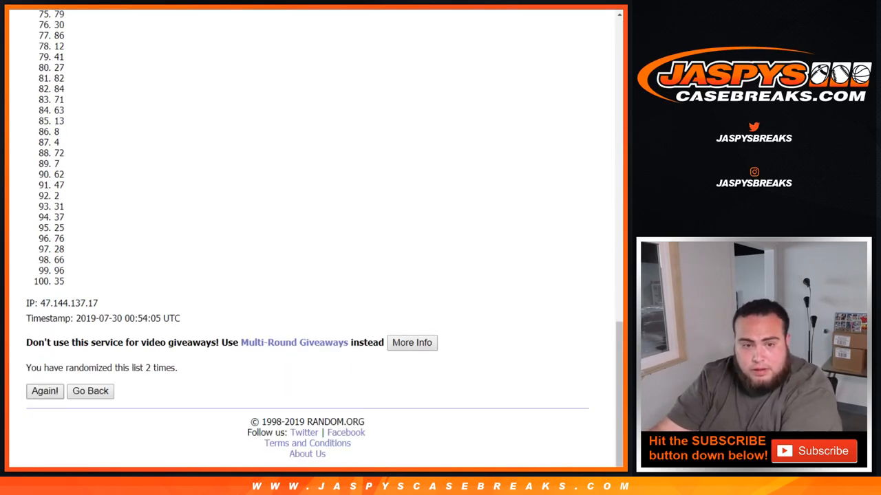
click(44, 391)
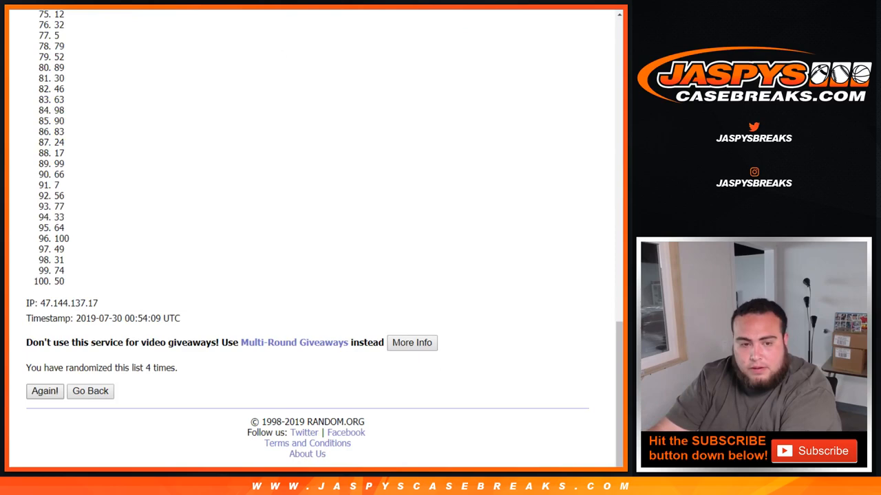
click(44, 391)
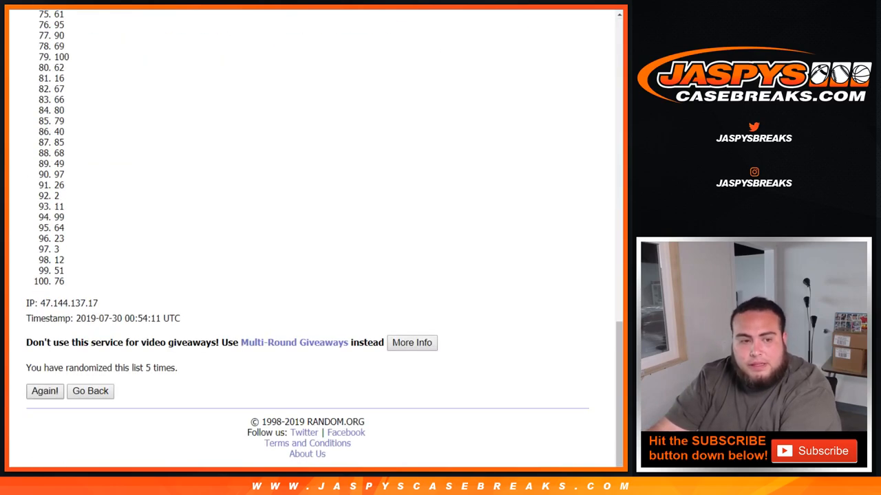
click(44, 391)
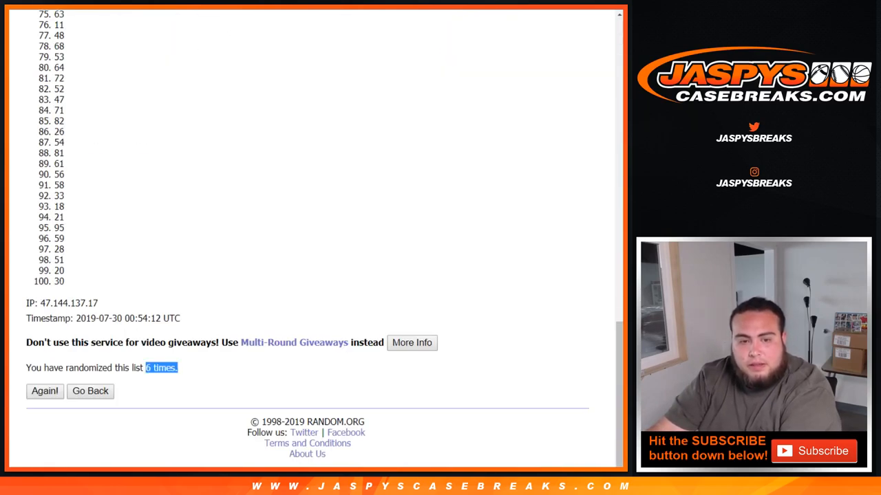
click(44, 391)
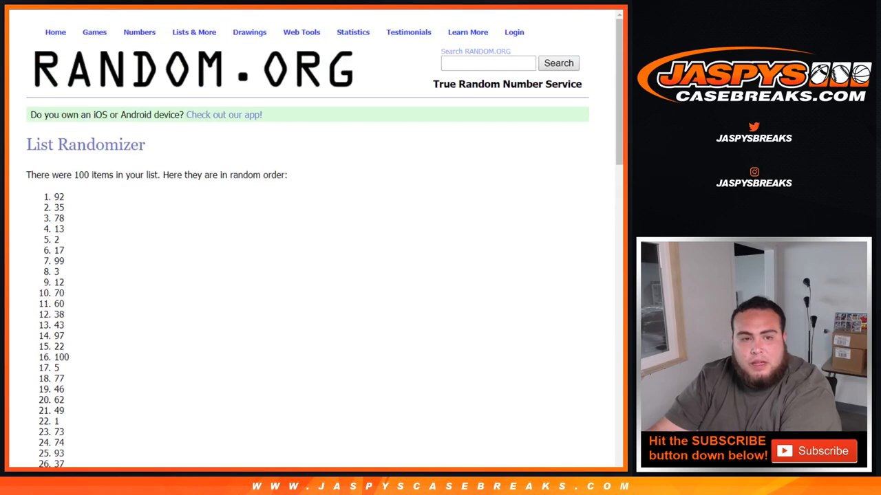
scroll(down, 3)
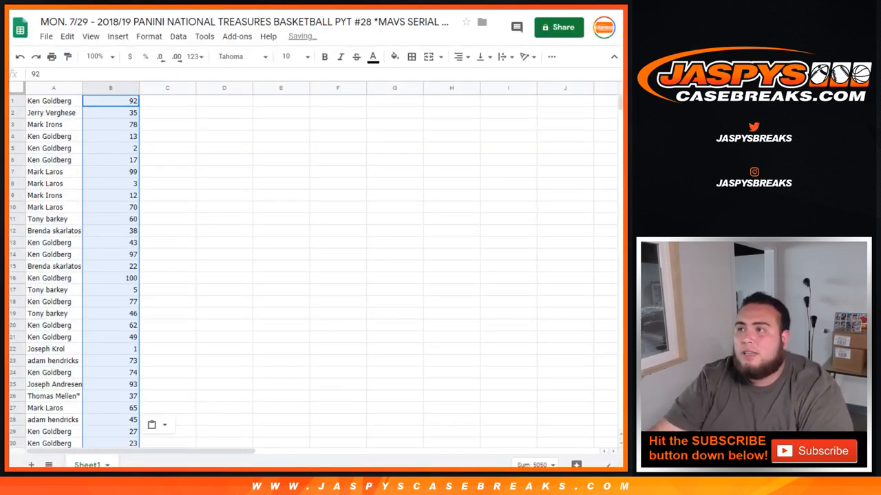
Select every cell in the sheet and set the font size of the whole list to 14
click(52, 100)
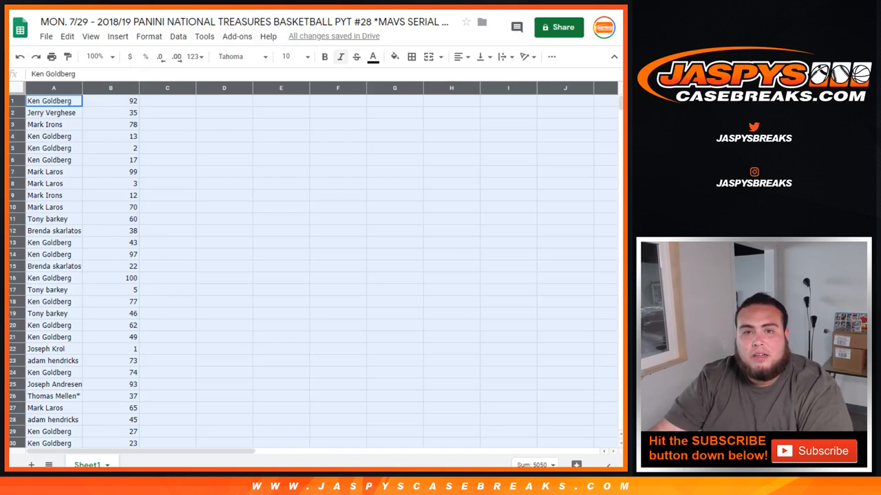
click(286, 57)
text(14)
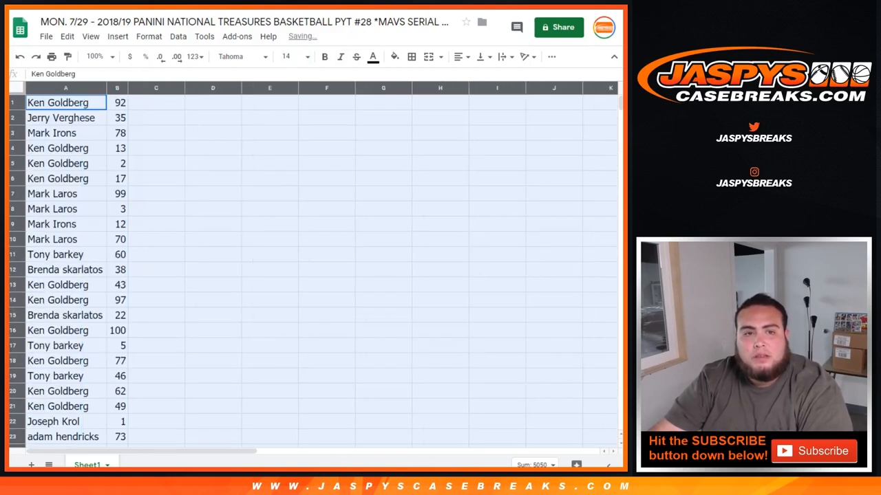
click(66, 118)
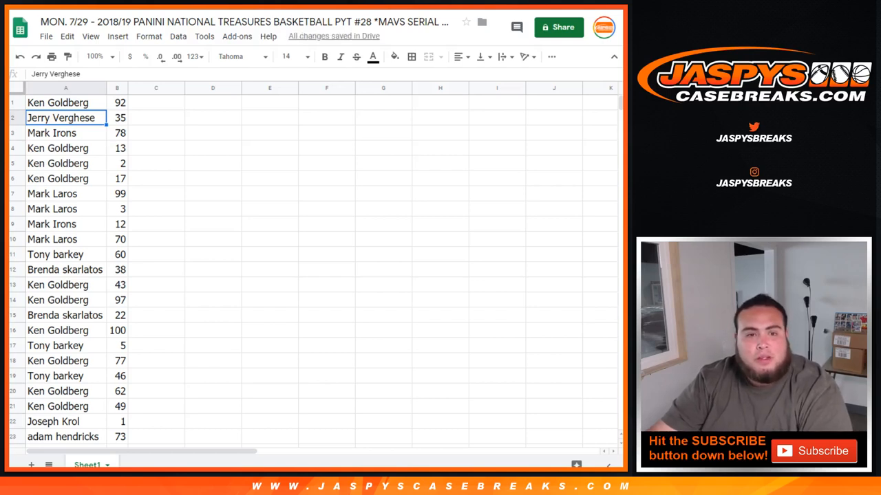
scroll(down, 3)
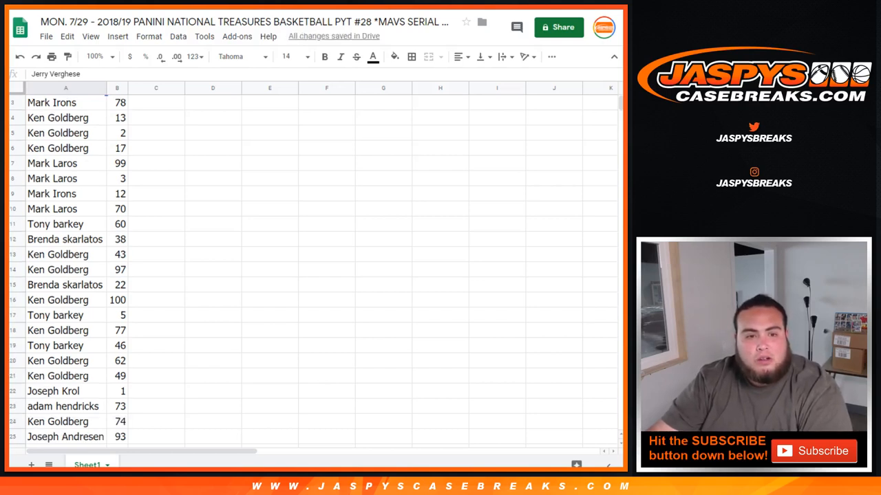
click(58, 300)
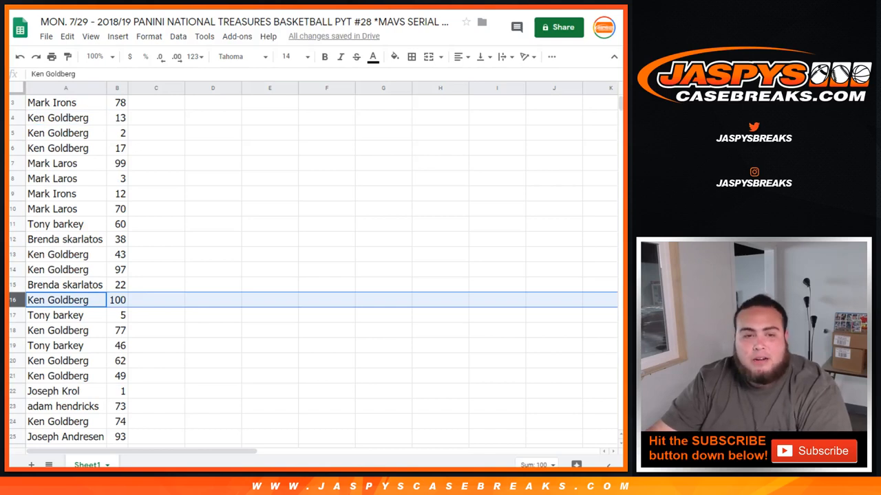
scroll(down, 3)
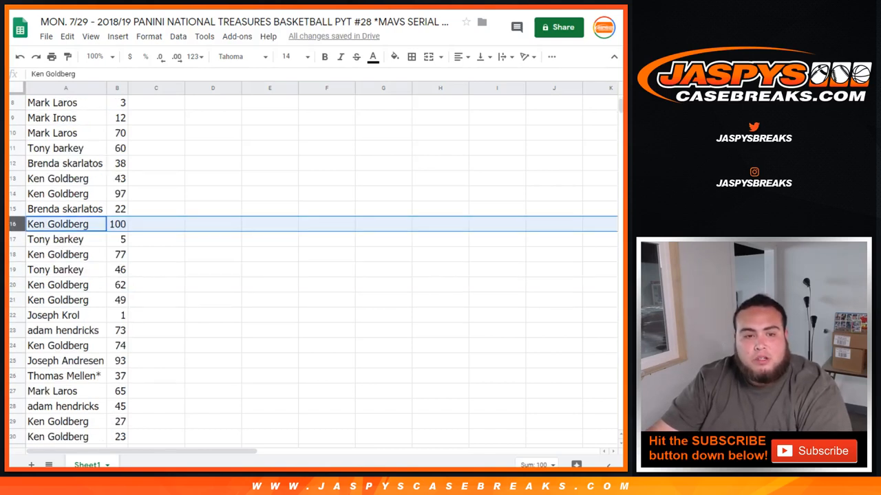
click(62, 315)
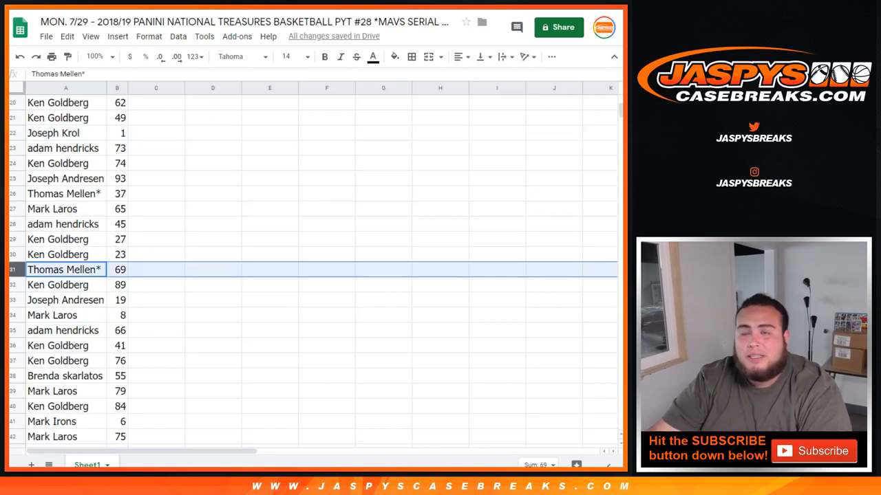
scroll(down, 3)
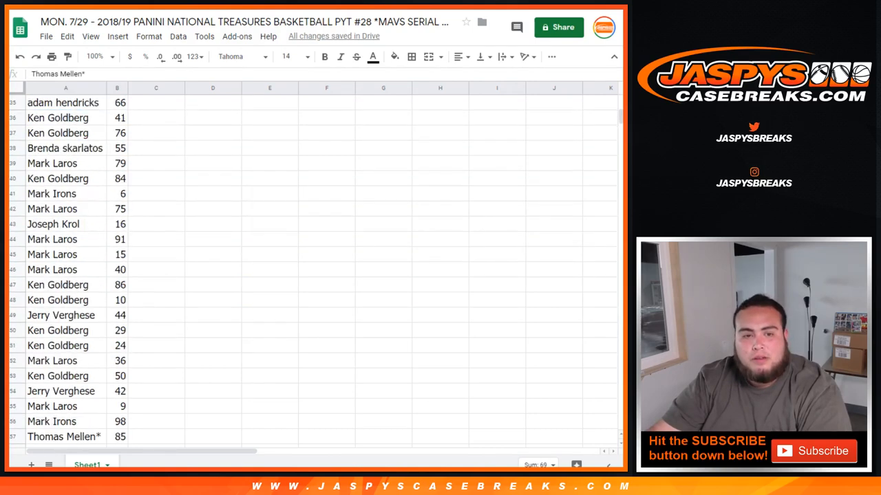
scroll(down, 3)
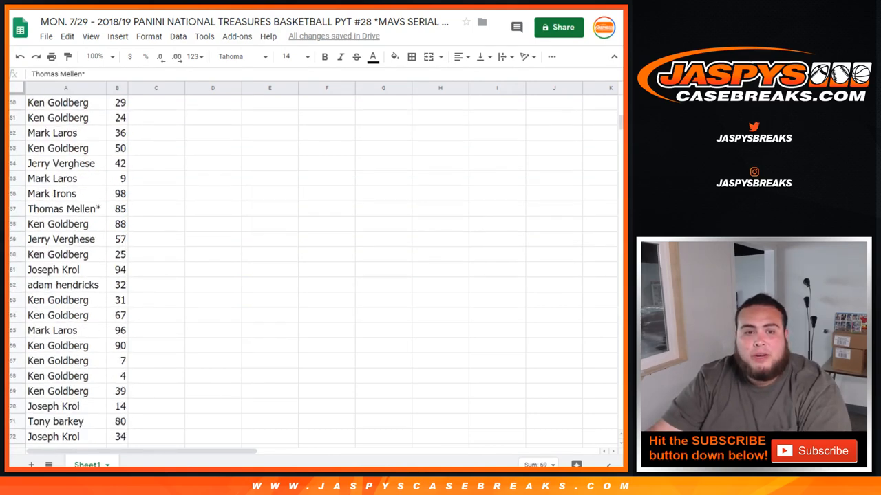
scroll(down, 3)
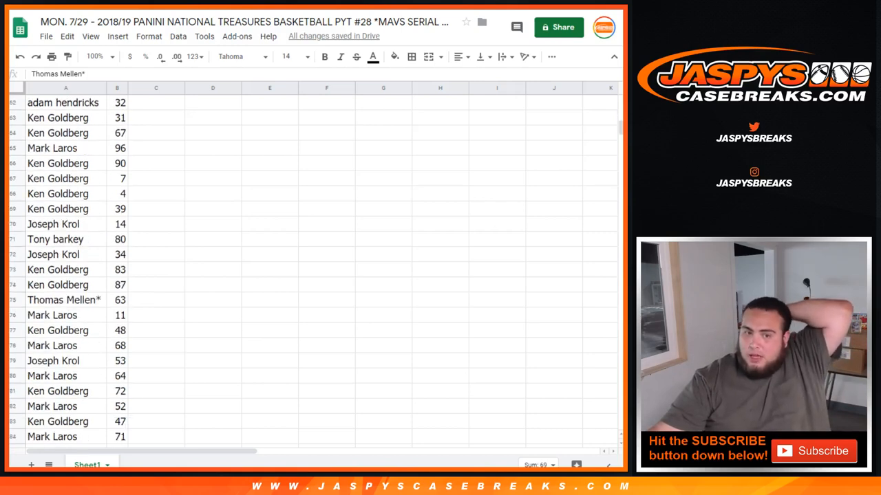
scroll(down, 3)
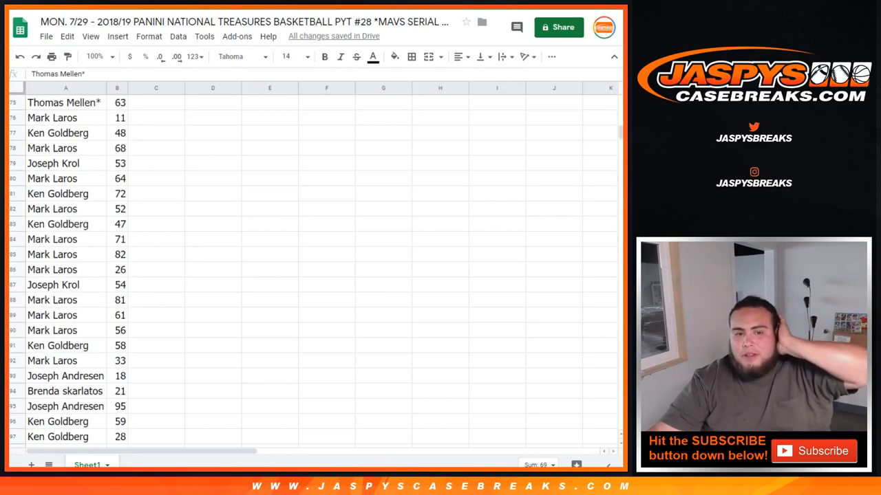
scroll(down, 3)
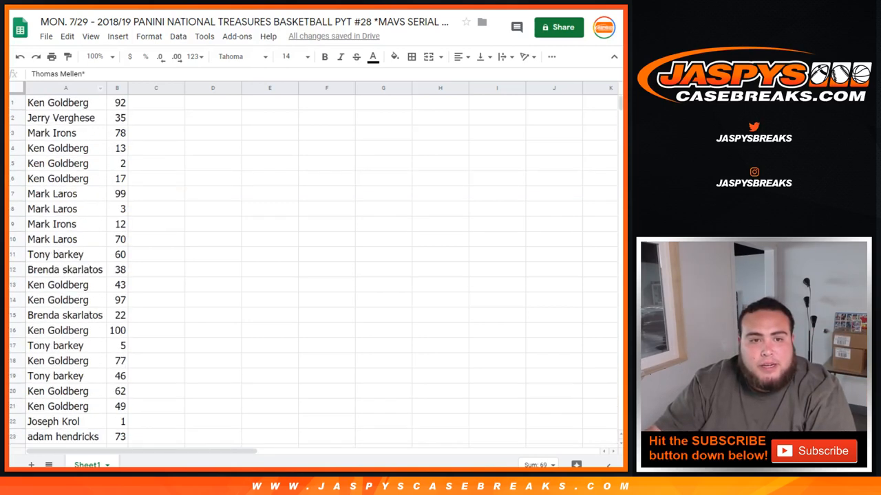
right_click(66, 88)
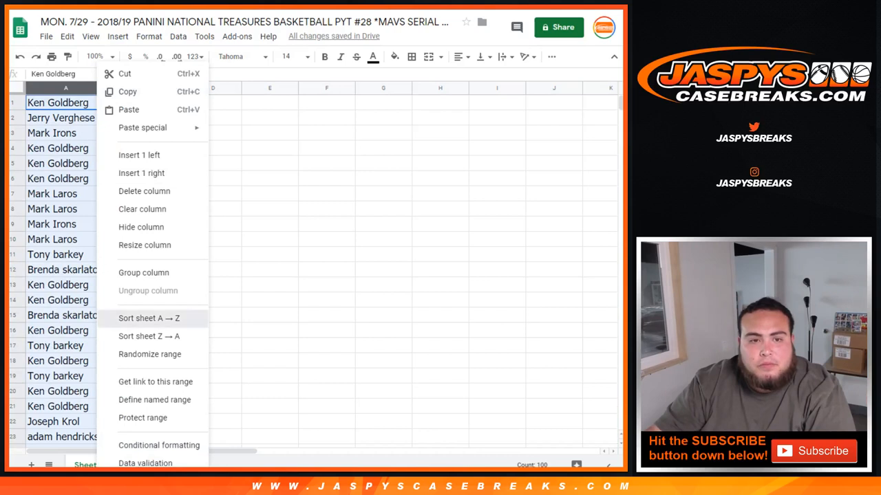
click(148, 317)
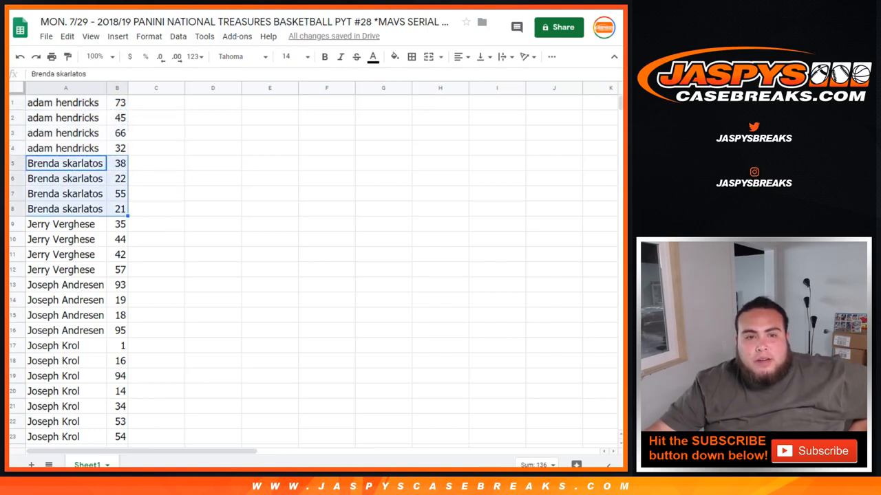
click(66, 222)
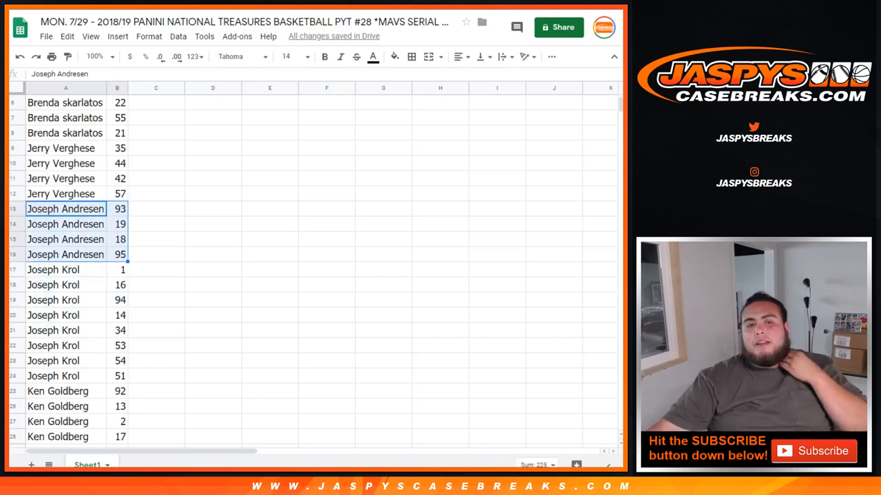
click(66, 269)
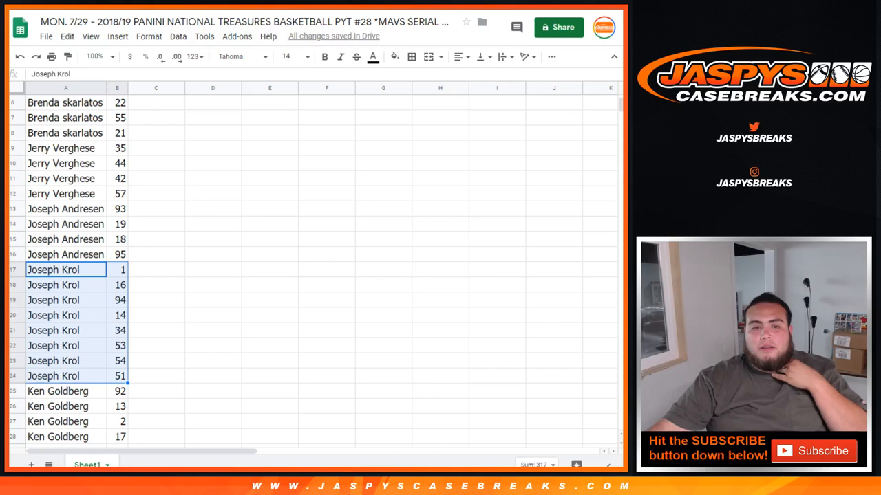
scroll(down, 3)
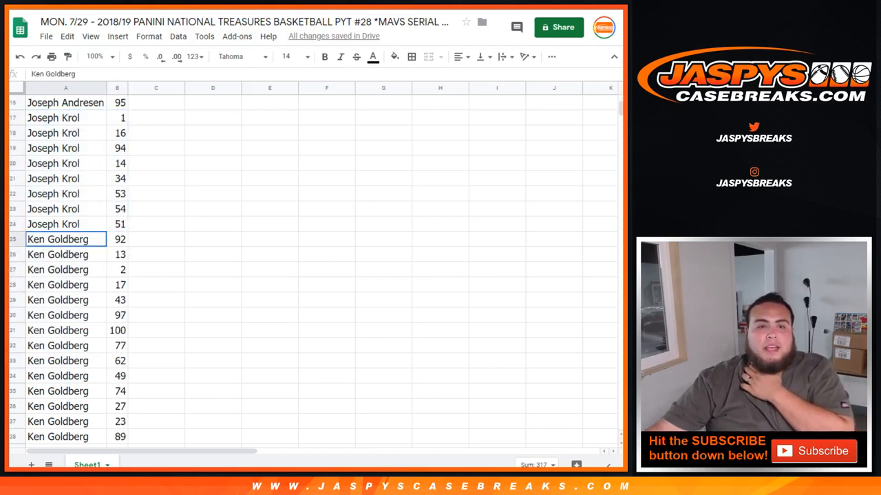
scroll(down, 3)
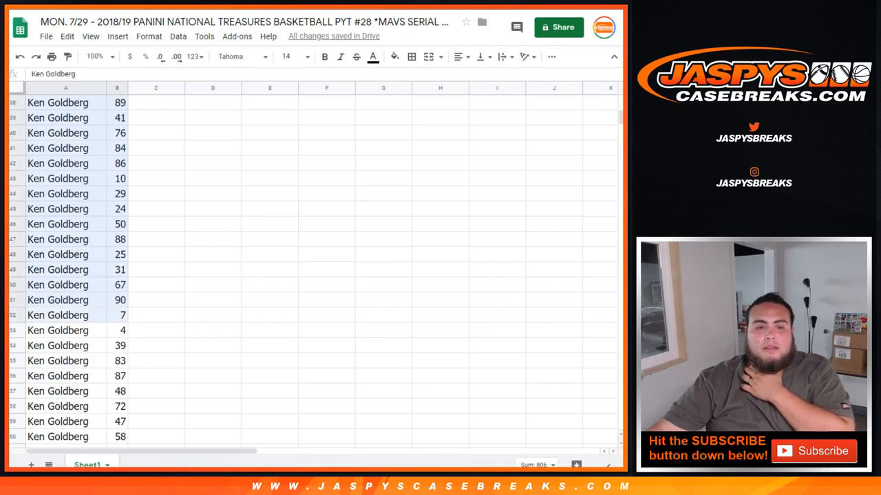
scroll(down, 3)
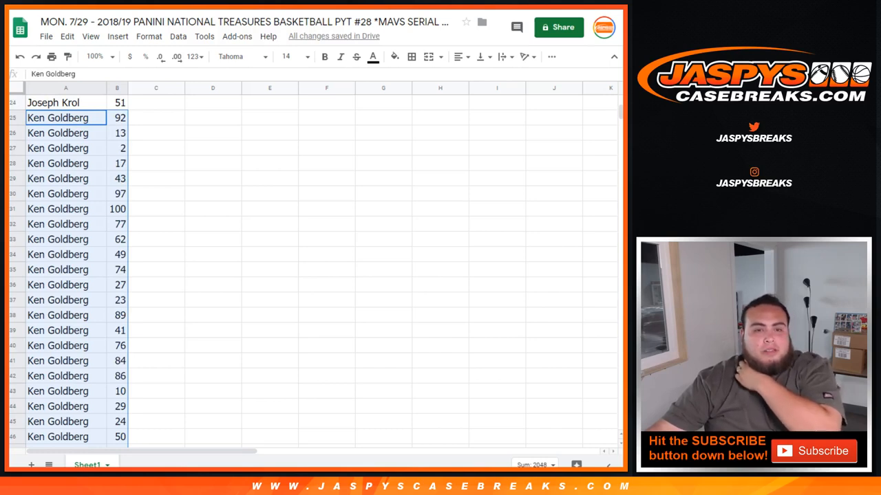
scroll(down, 3)
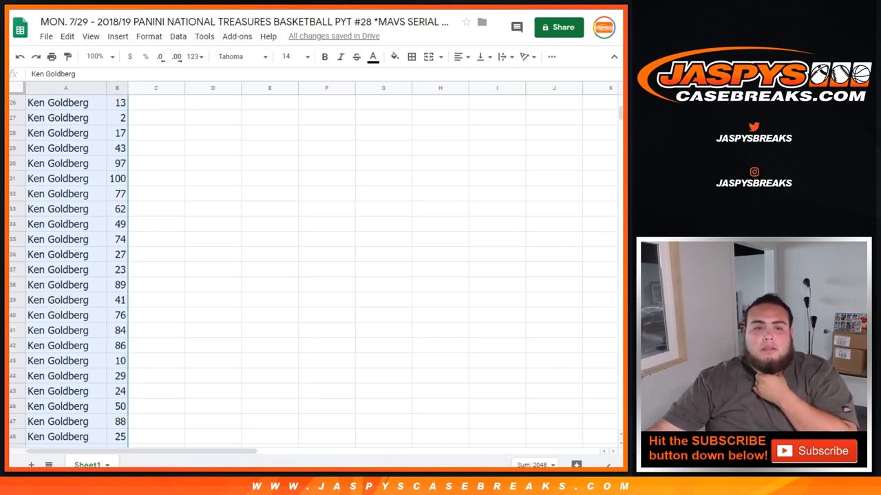
scroll(down, 3)
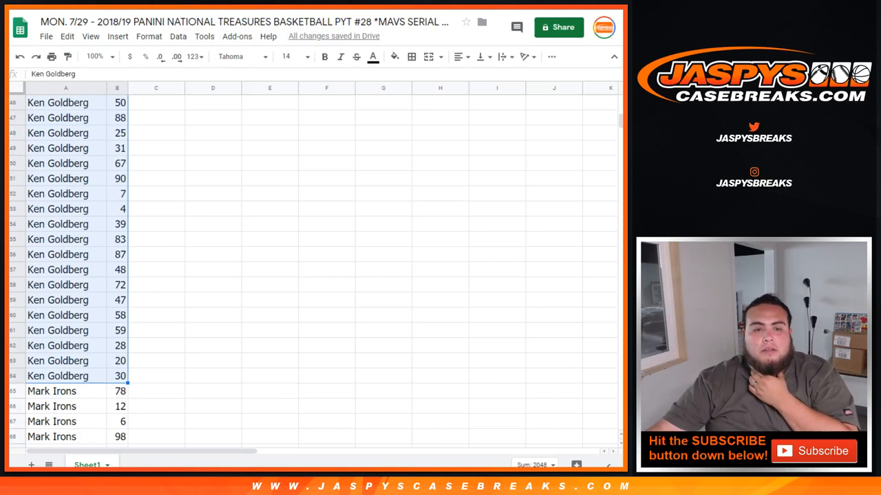
scroll(down, 3)
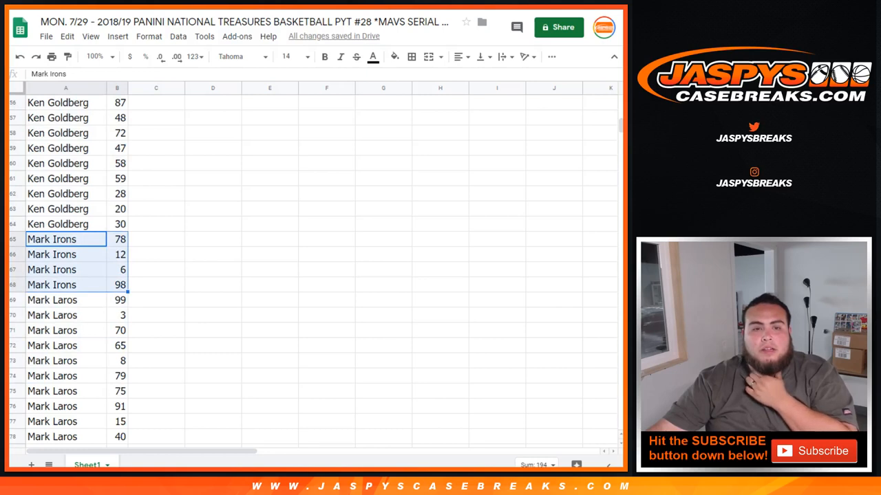
scroll(down, 3)
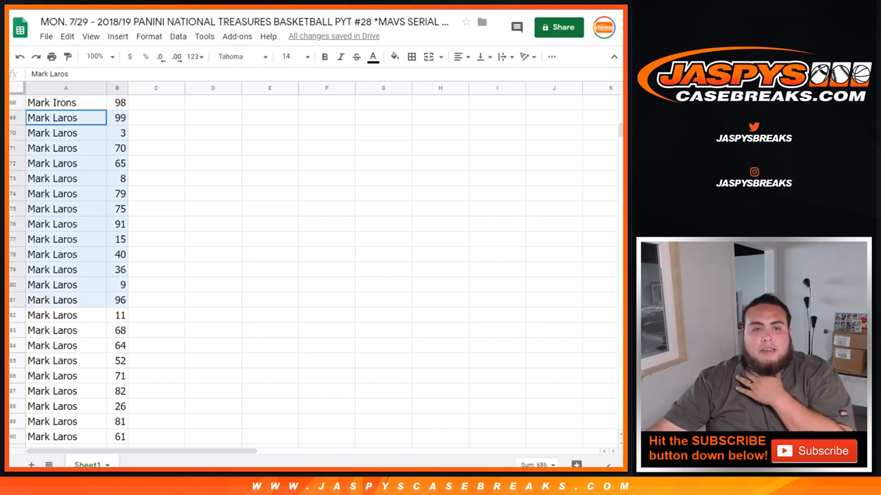
scroll(down, 3)
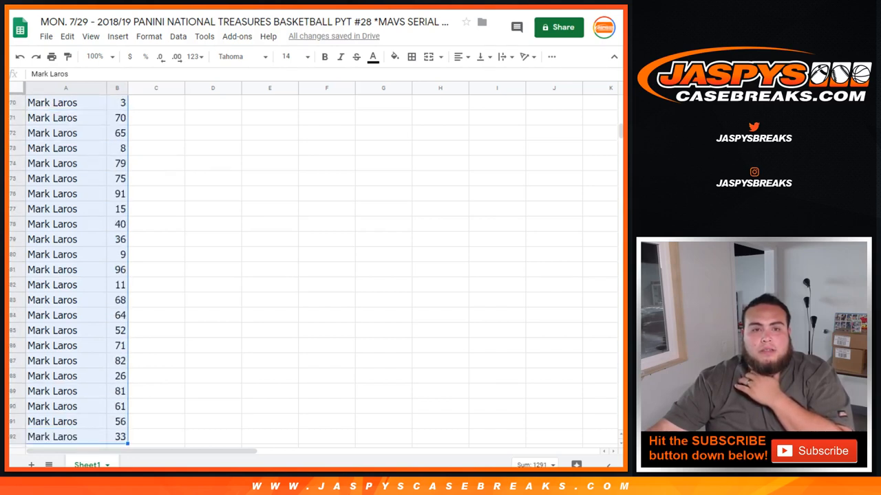
scroll(down, 3)
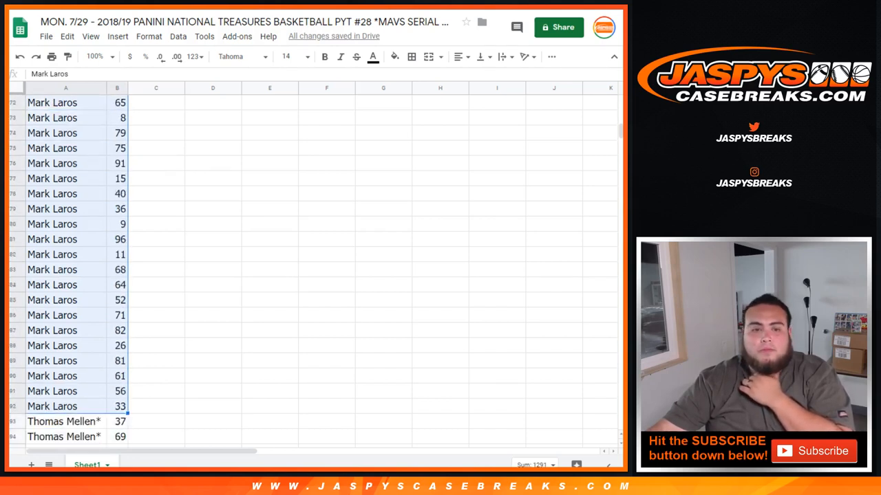
scroll(down, 3)
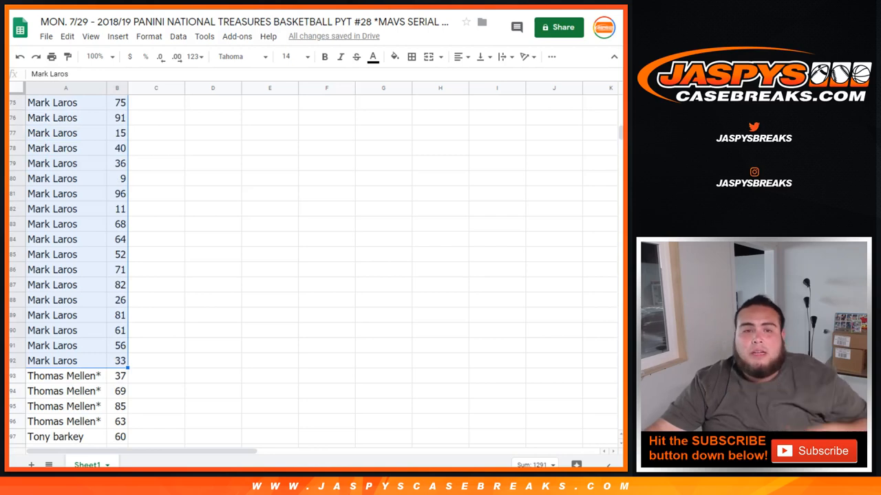
scroll(down, 3)
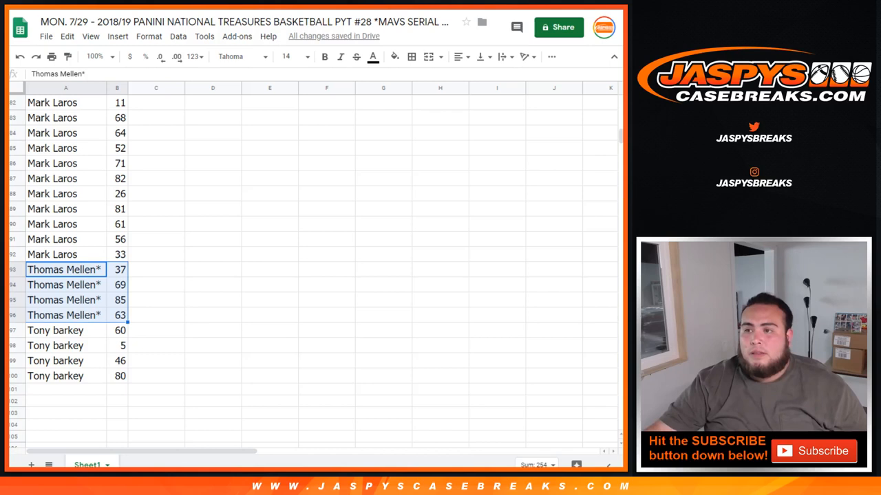
click(66, 330)
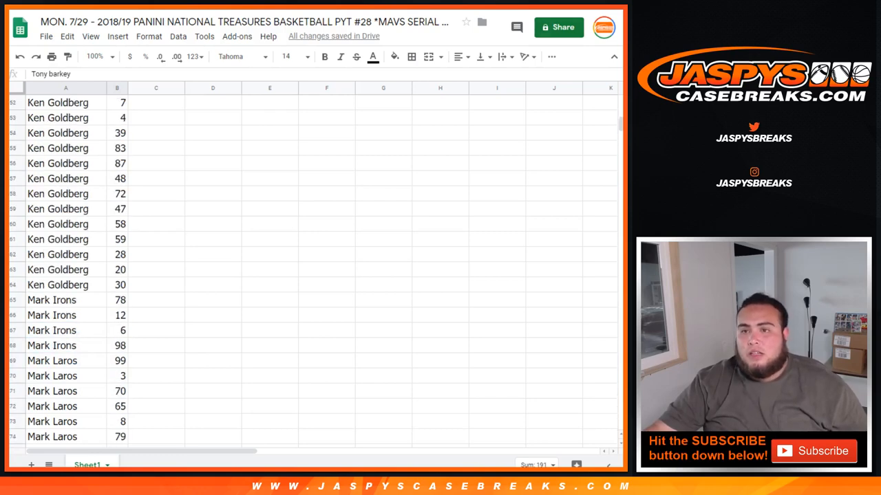
click(558, 28)
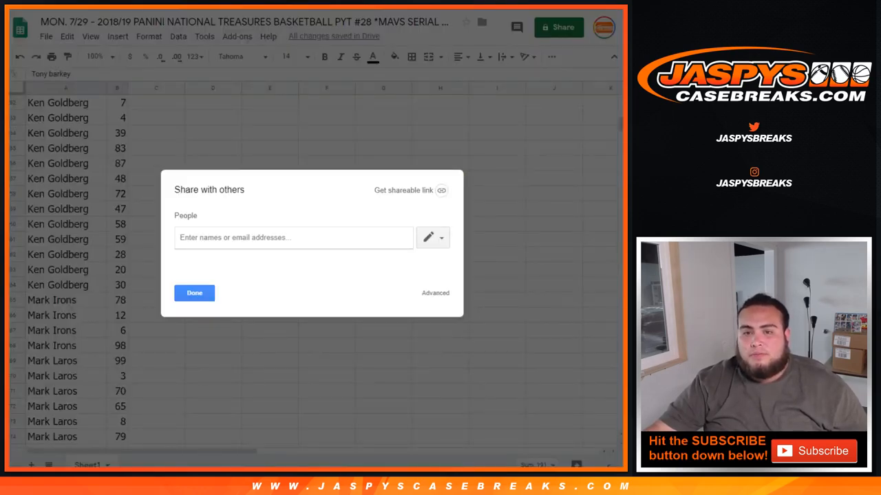
Set link sharing to Can view, copy the shareable link and finish with Done
click(441, 237)
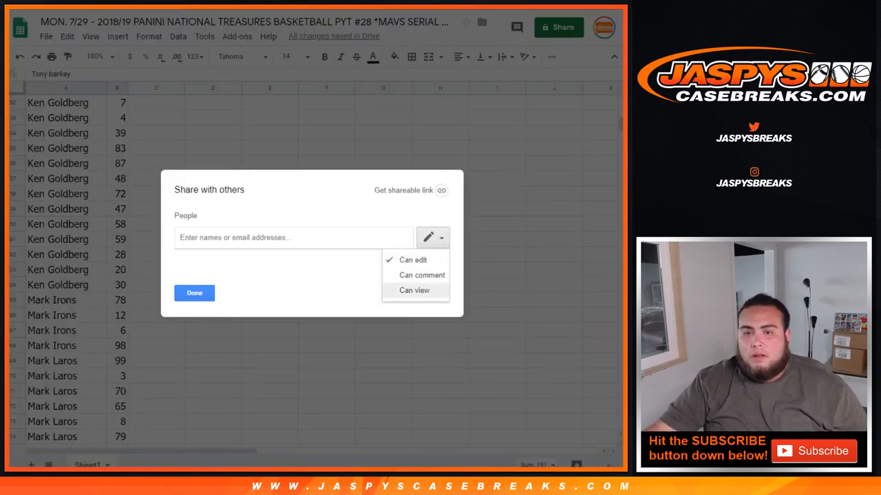
click(413, 289)
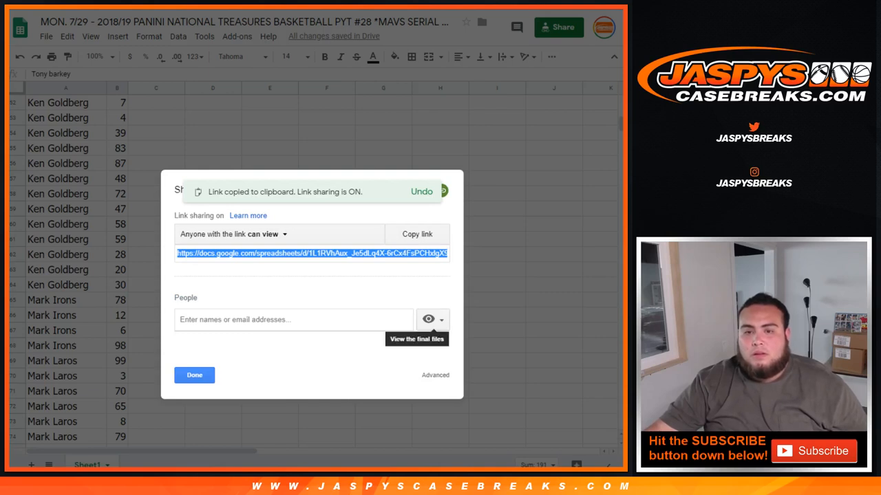
mouse_move(428, 319)
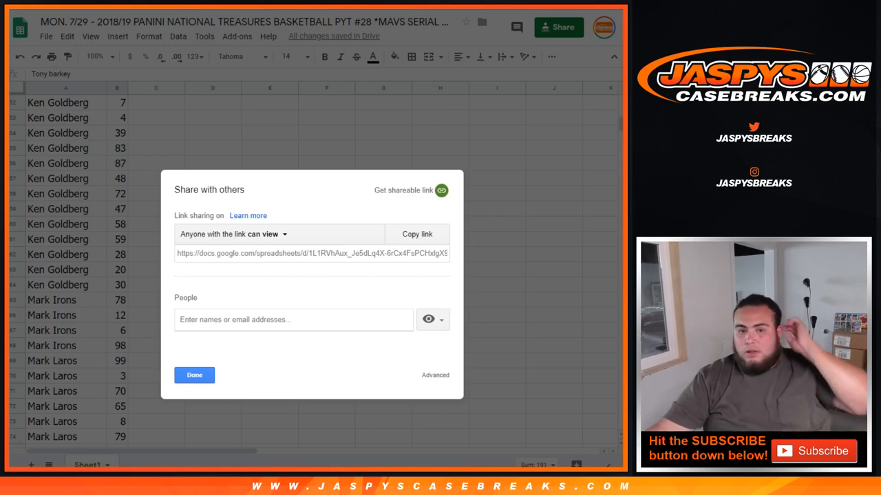
click(194, 374)
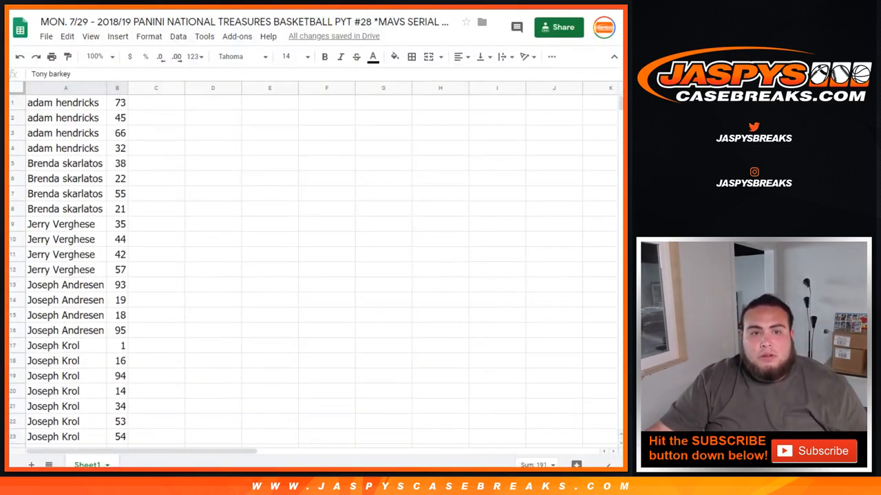
Sort the sheet ascending by the number column and reduce the font size to 12
right_click(117, 88)
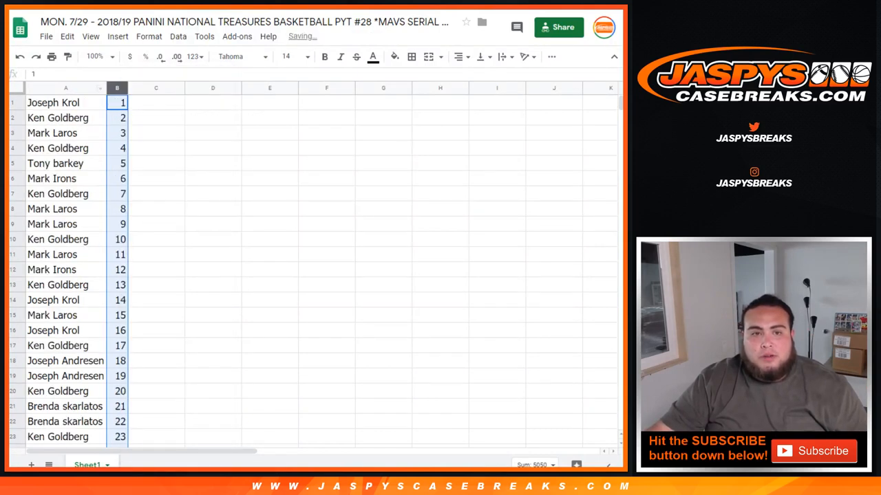
click(66, 102)
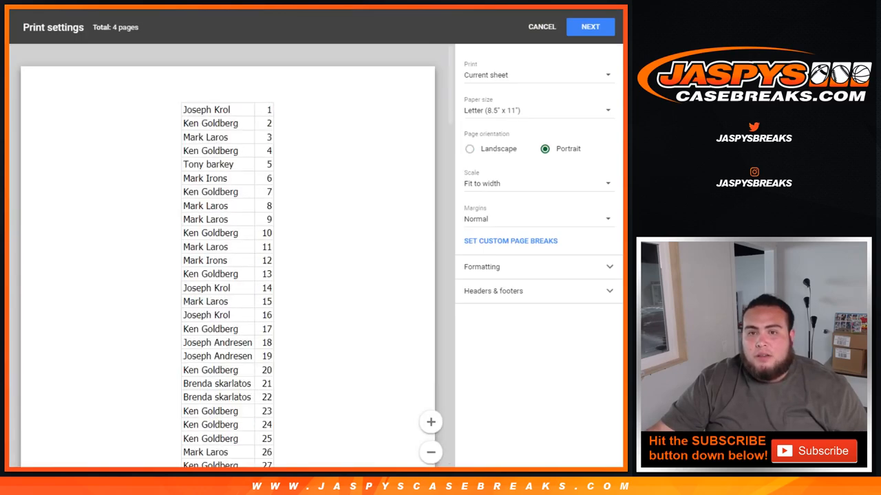
scroll(down, 3)
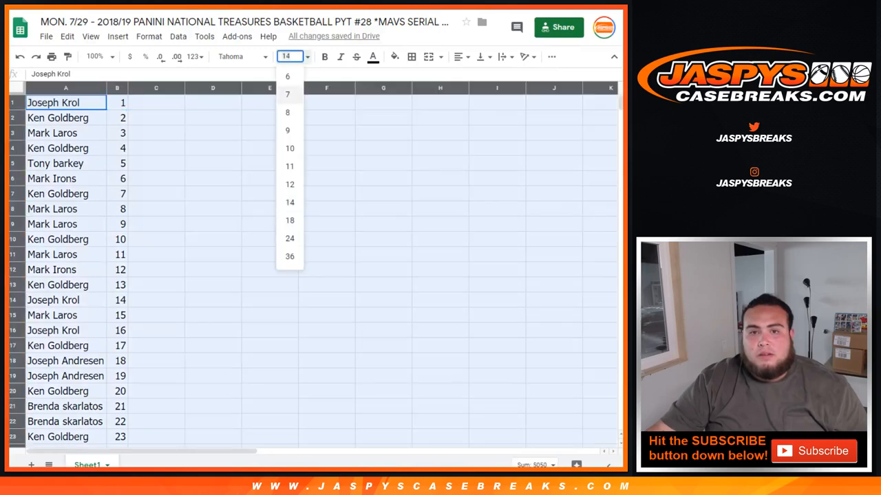
click(286, 93)
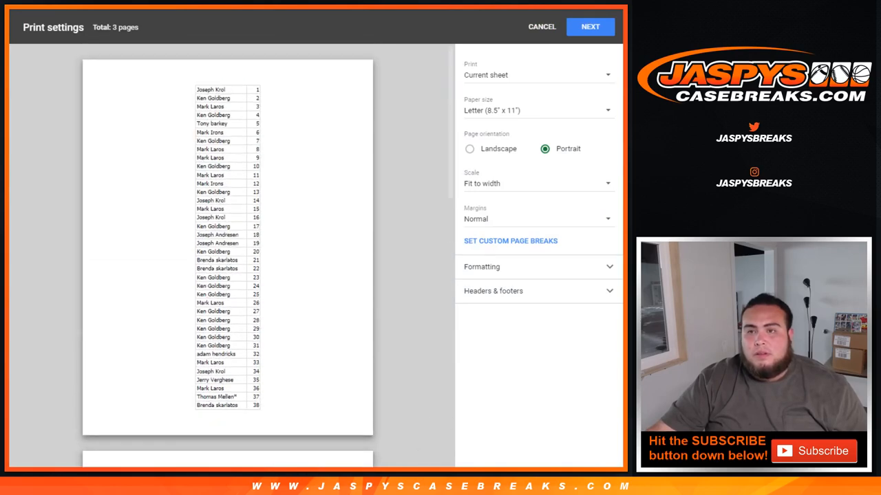
Print the sorted list via File > Print, continuing through the header/footer and printer settings
click(542, 26)
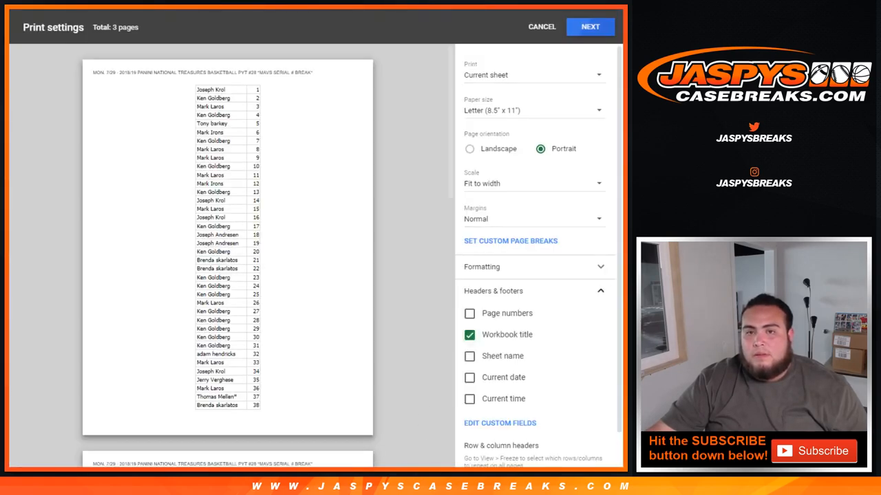
click(589, 26)
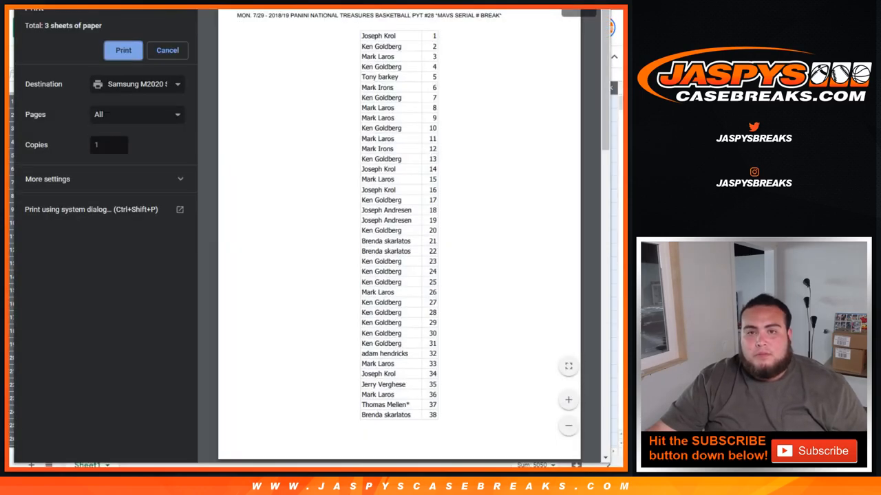
click(167, 50)
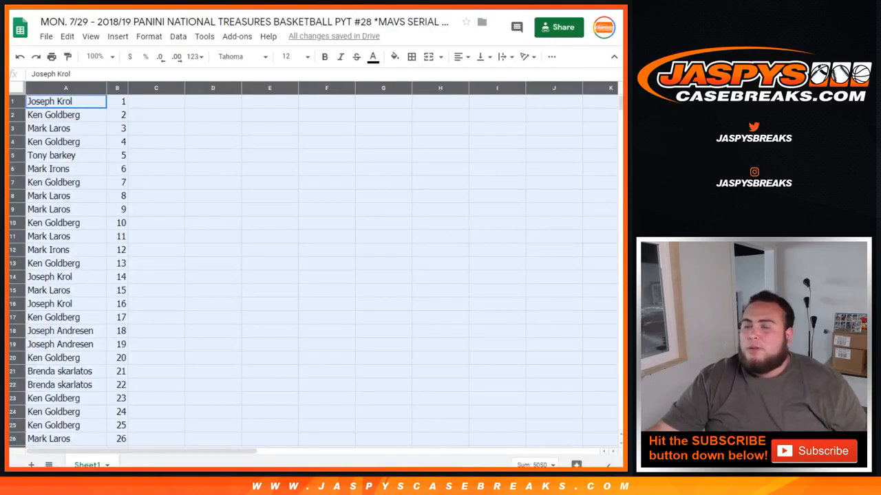